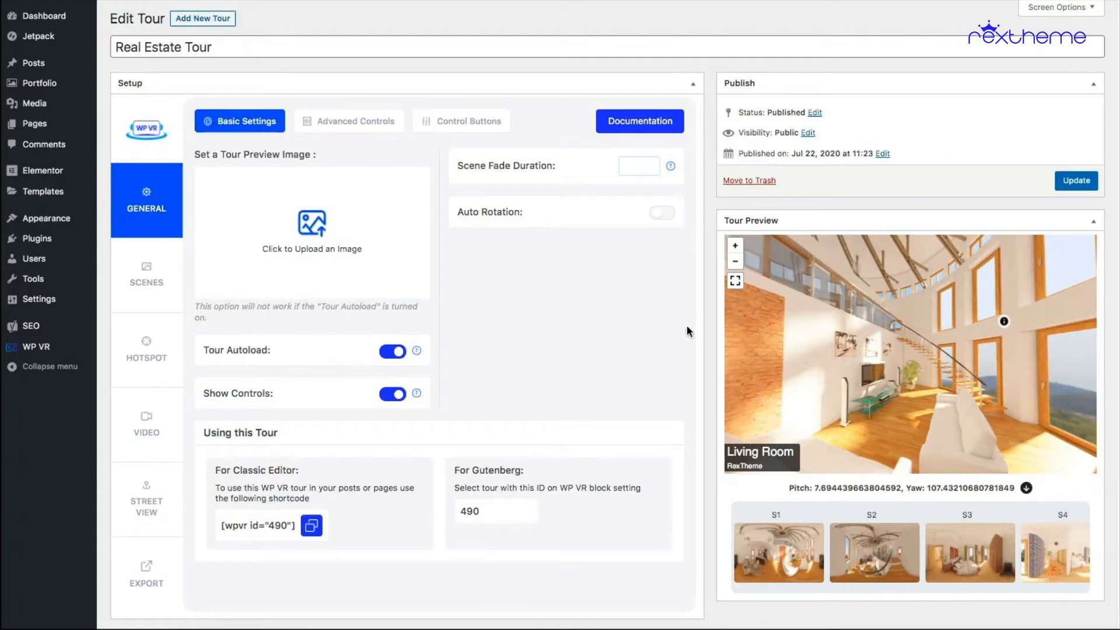
mouse_move(635, 261)
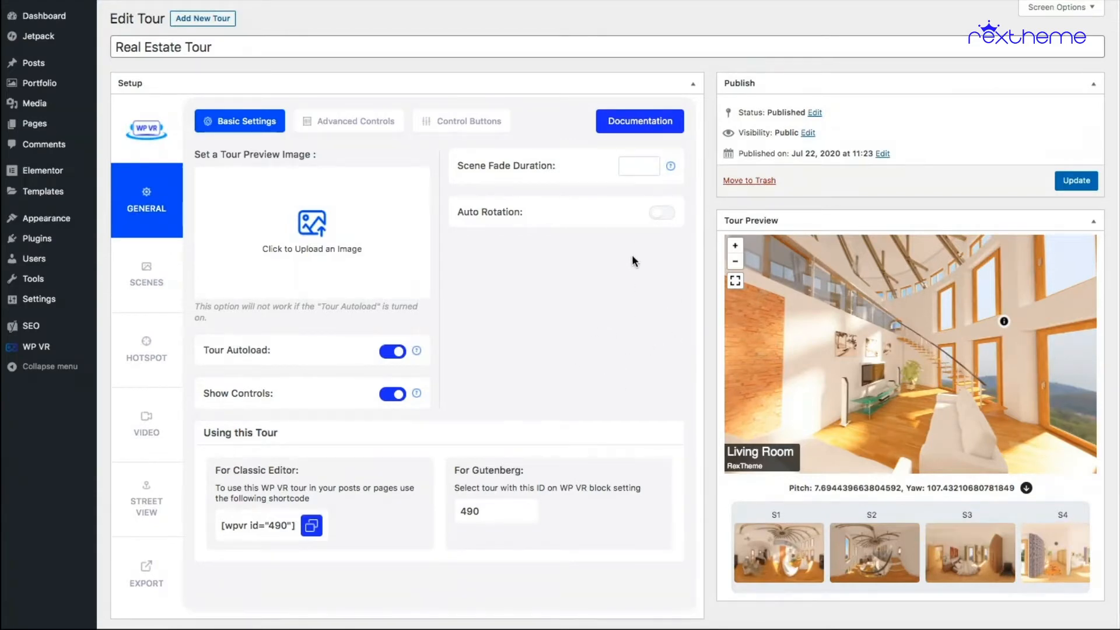
mouse_move(656, 267)
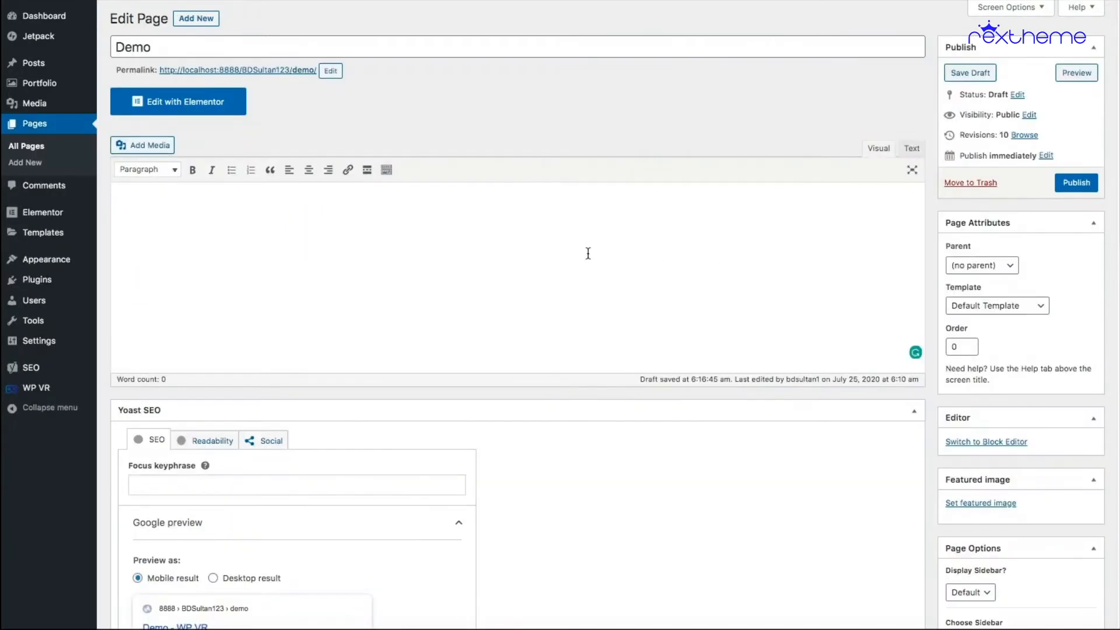
mouse_move(644, 247)
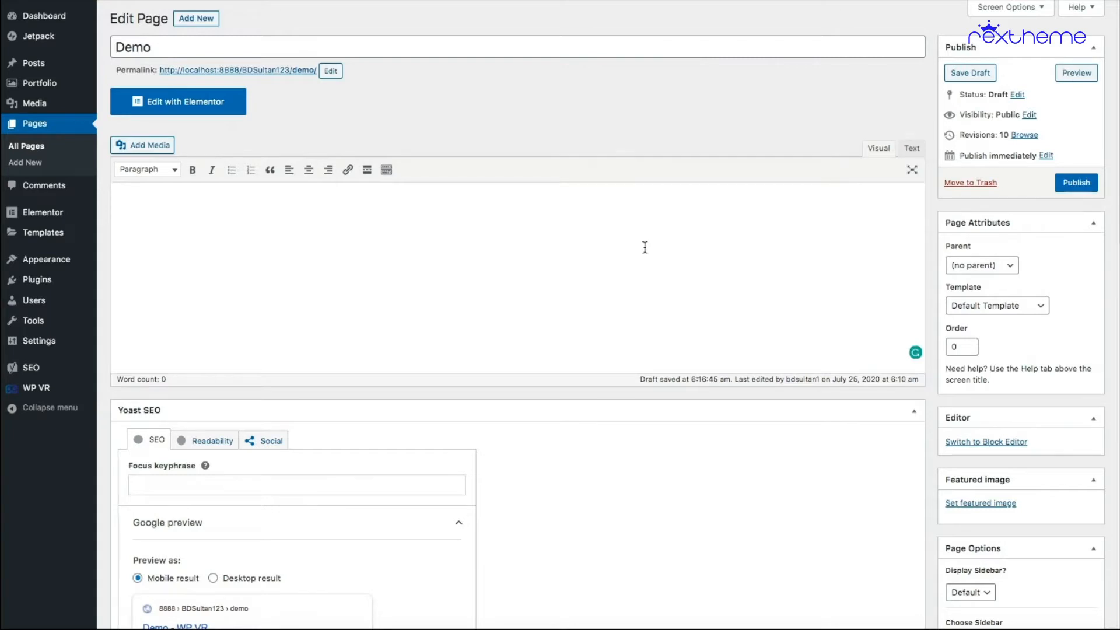
mouse_move(714, 99)
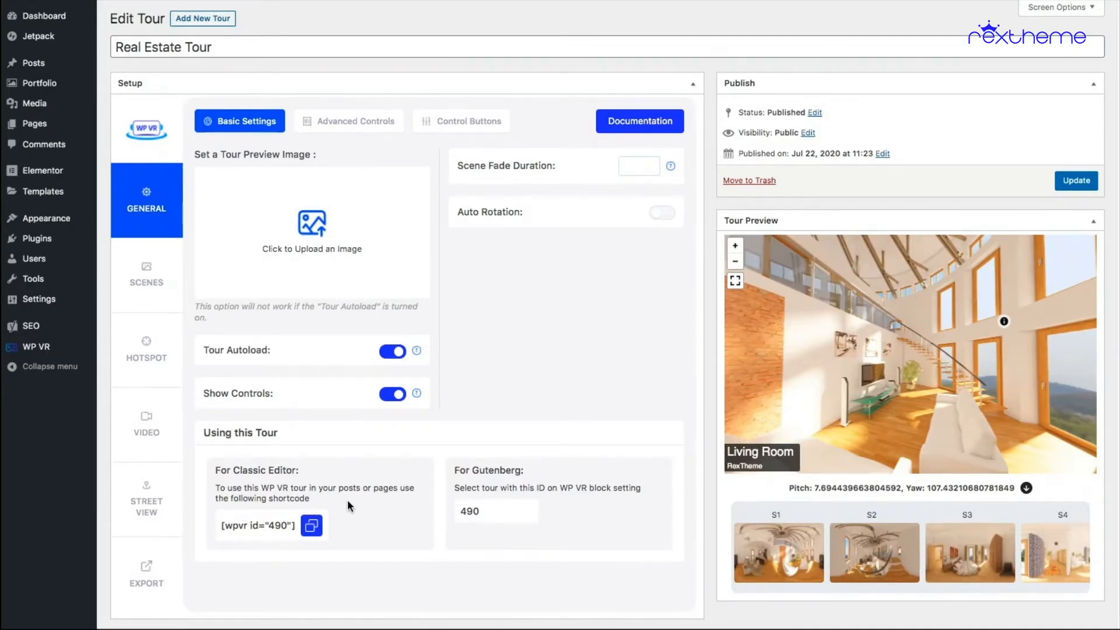
mouse_move(357, 507)
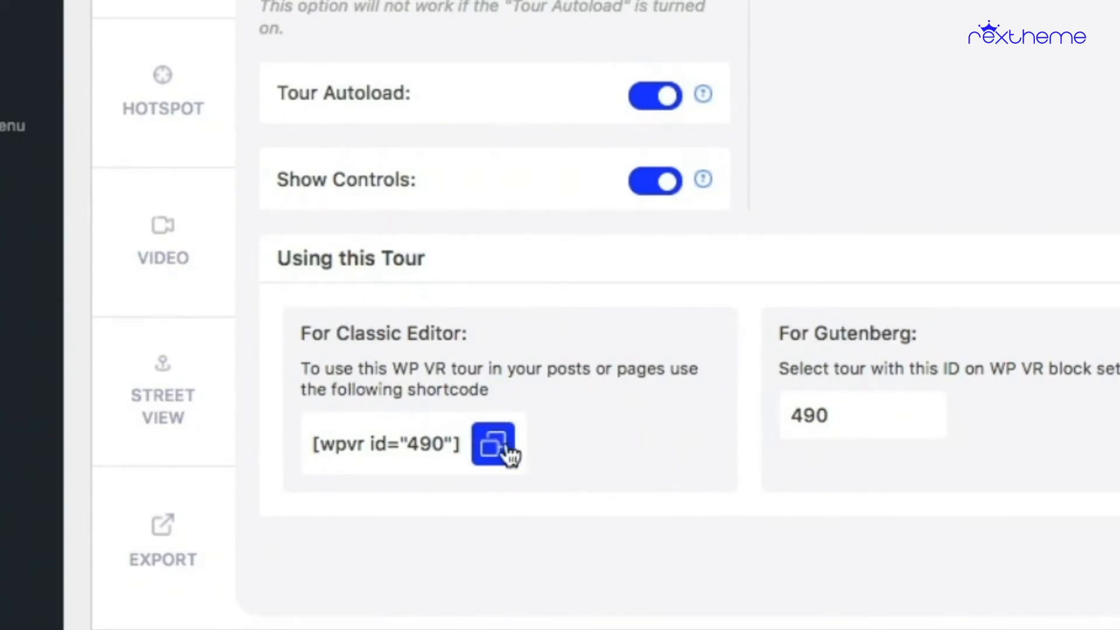
Copy the Real Estate Tour's classic-editor shortcode [wpvr id="490"] from the Using this Tour section
click(493, 444)
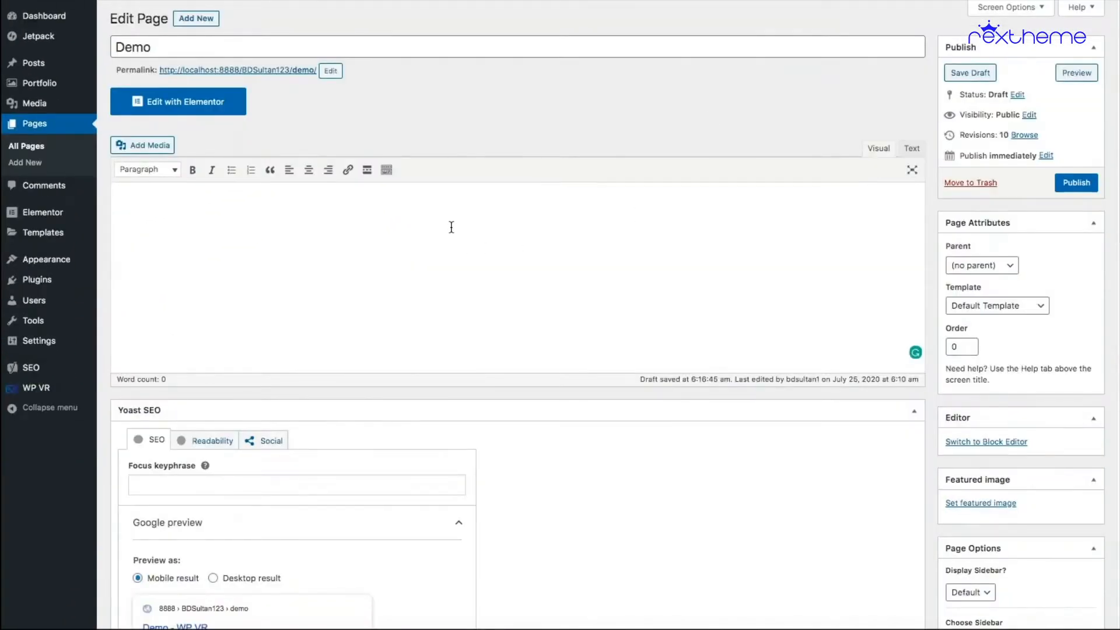
Paste [wpvr id="490"] into the Demo page's visual editor and preview the embedded tour
text([wpvr id="490"])
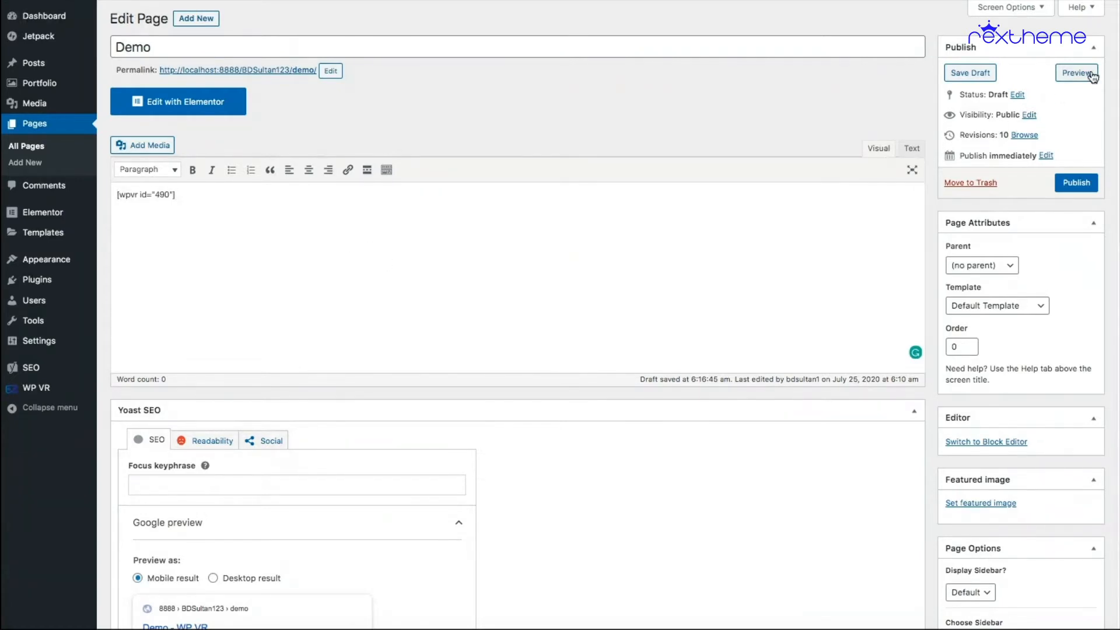
click(1075, 72)
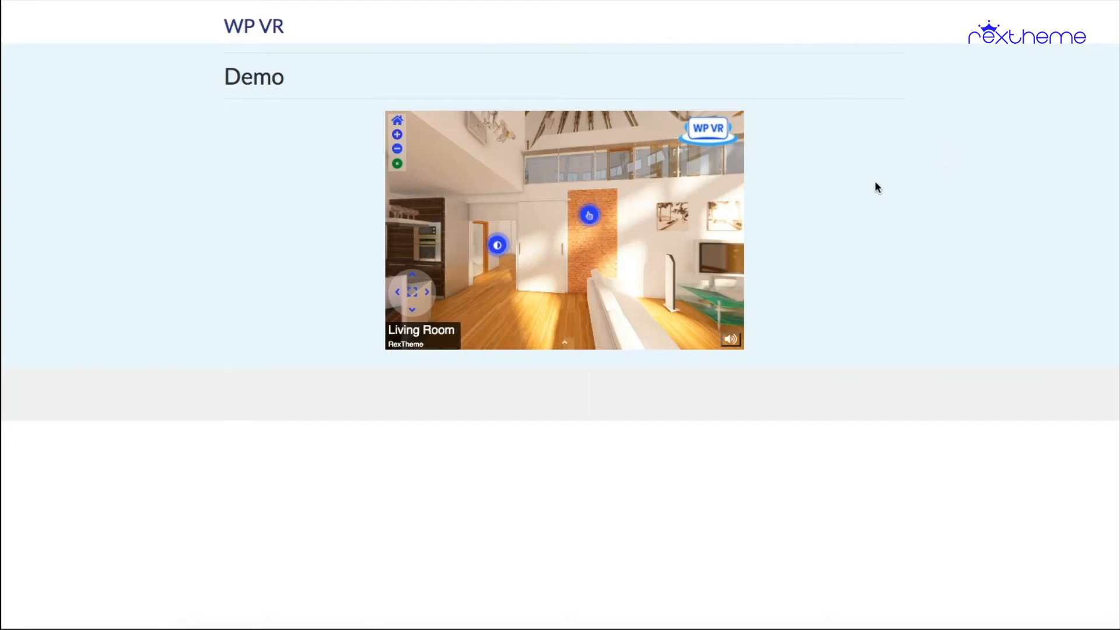
mouse_move(838, 171)
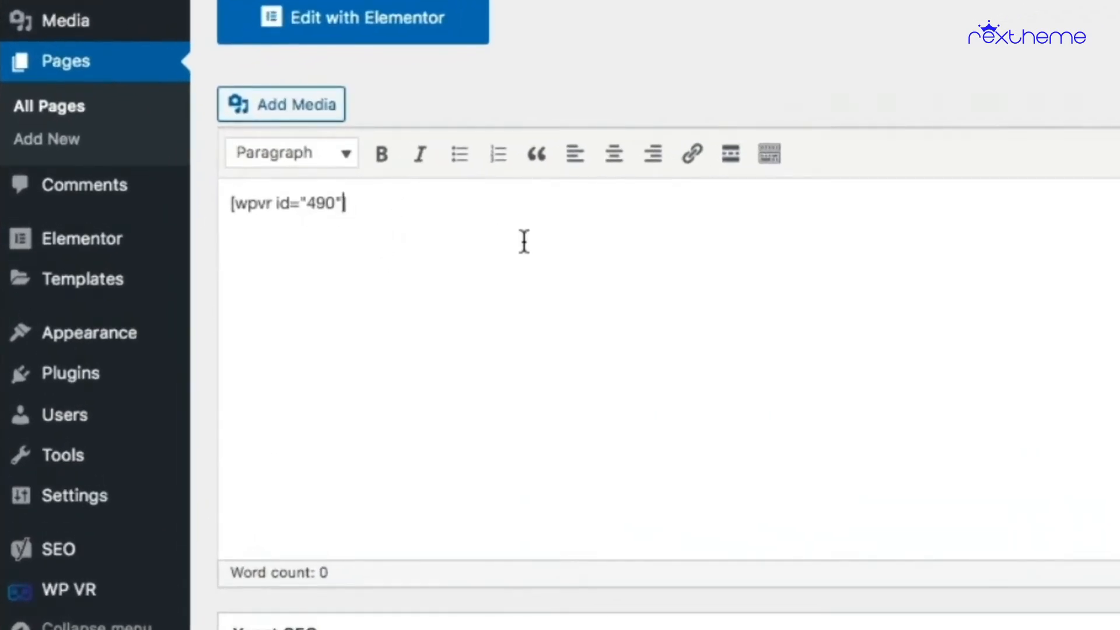
Extend the shortcode to [wpvr id="490" width="700px" height="700px"]
text(width=)
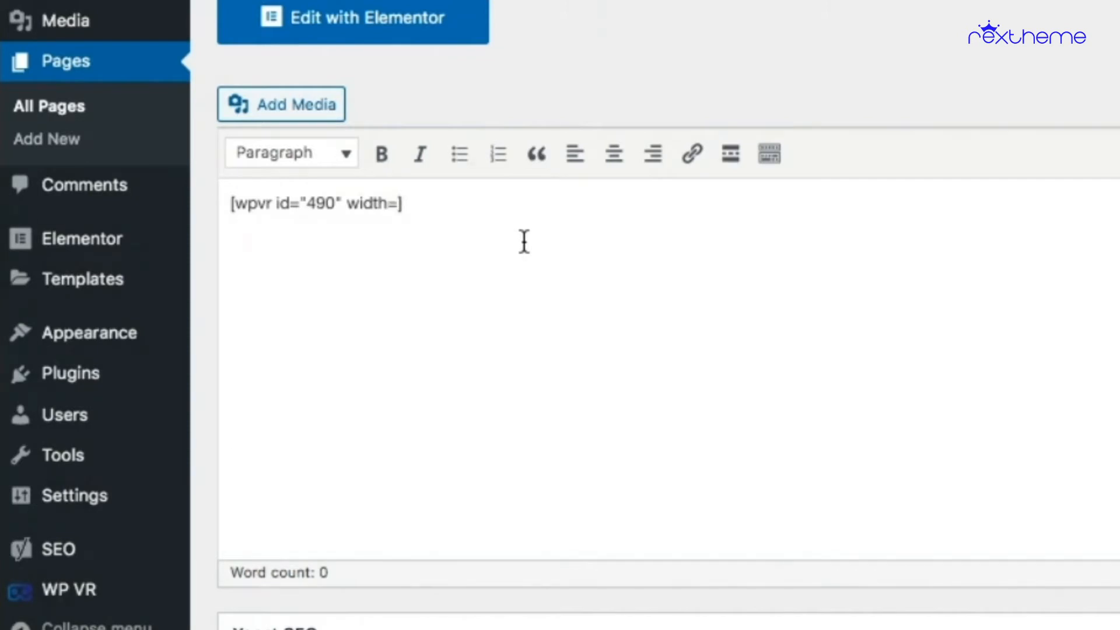
text(")
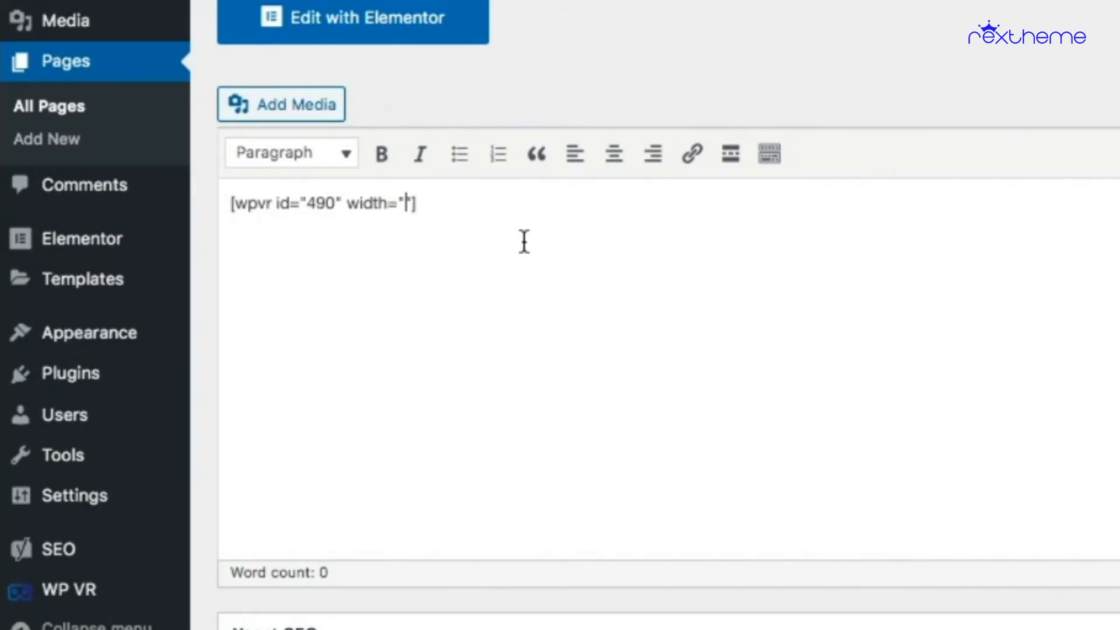
text(700px)
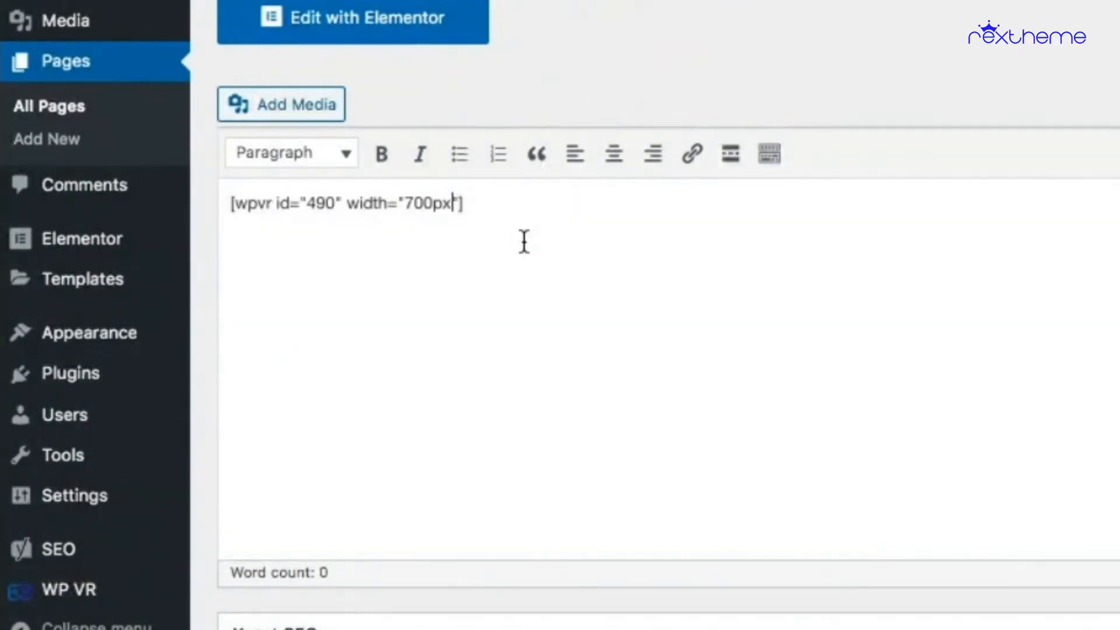
text(hei)
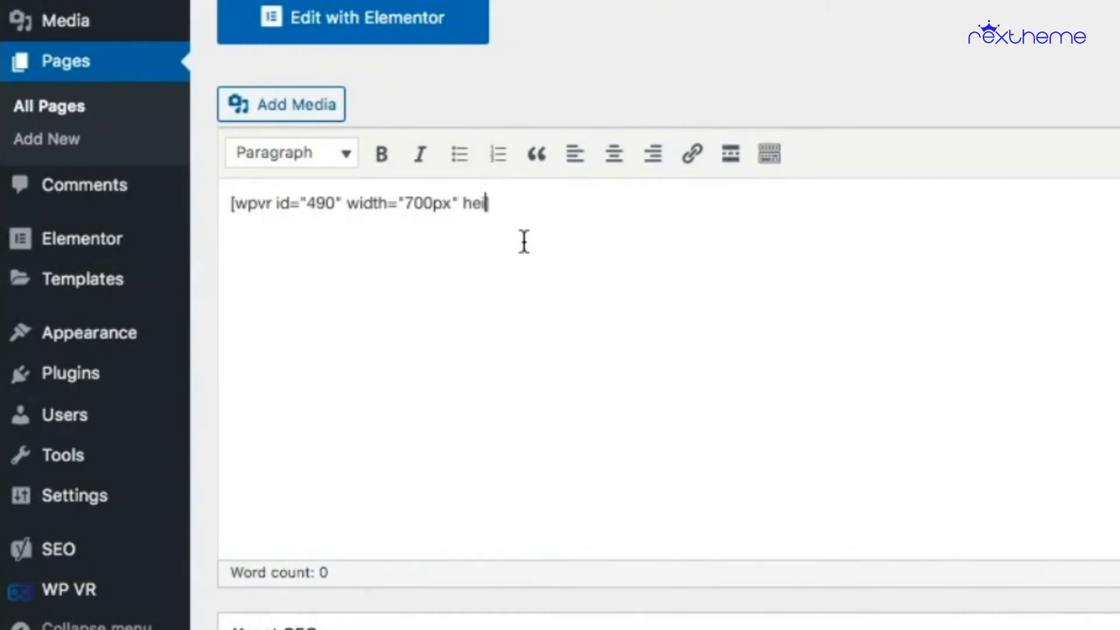
text(ght])
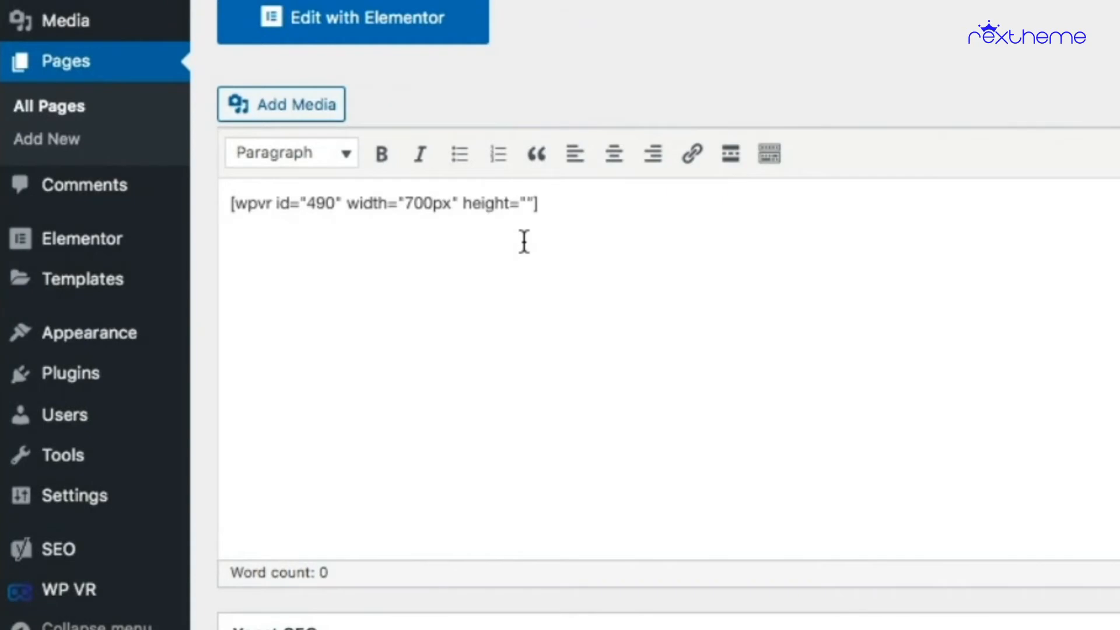
text(700px)
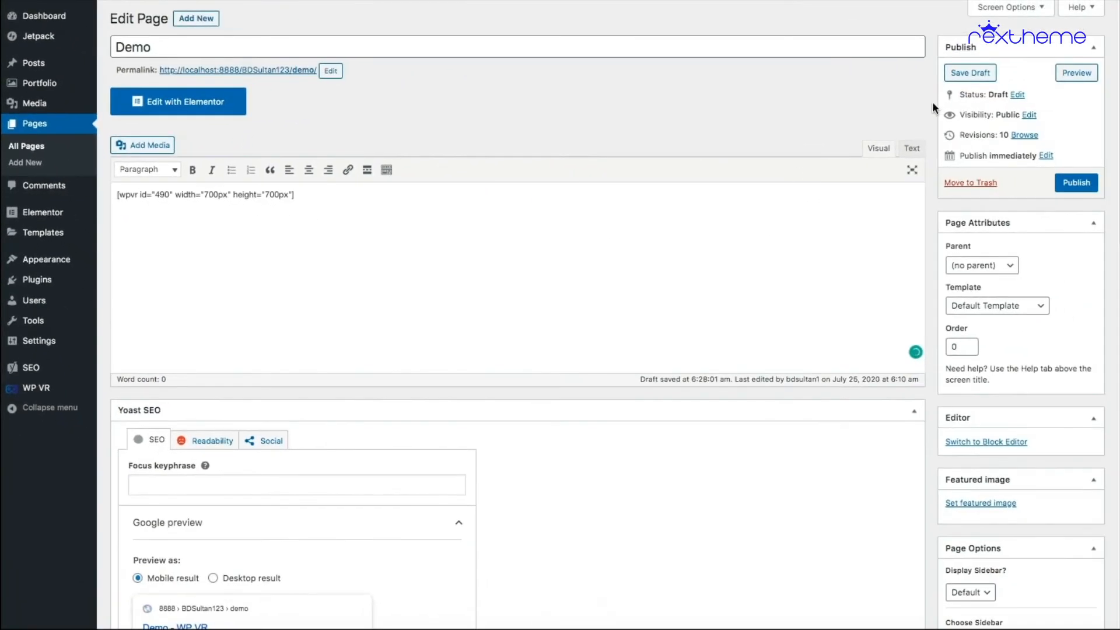
Preview the Demo page showing the tour as a 700px square viewer
click(1076, 73)
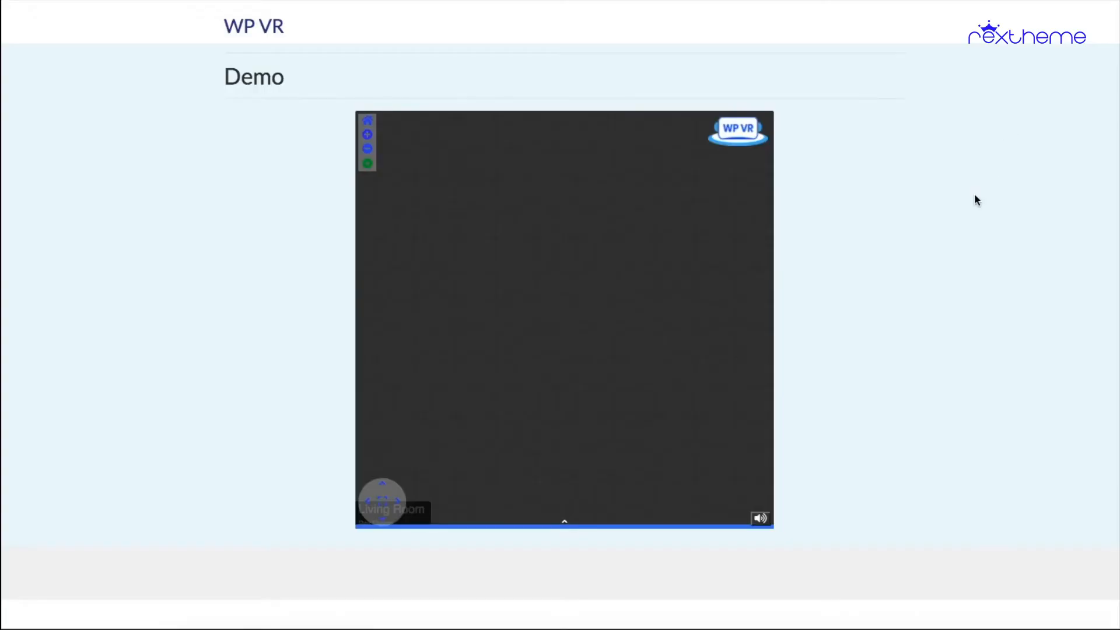
mouse_move(910, 265)
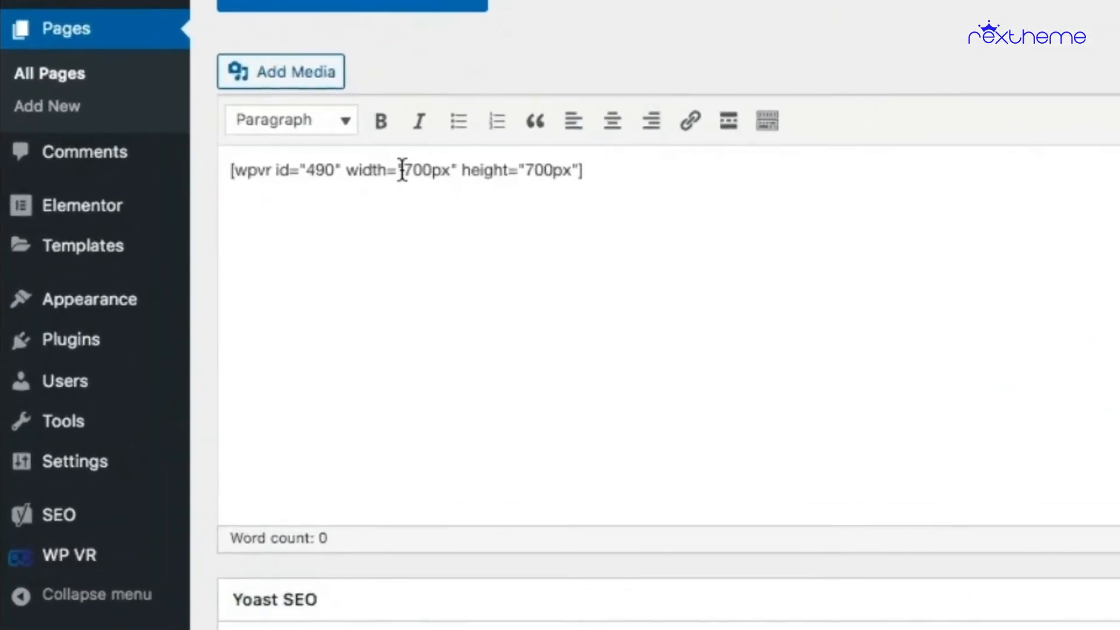
Replace the 700px width with 100%, then with "fullwidth", keeping height at 700px
key(Backspace)
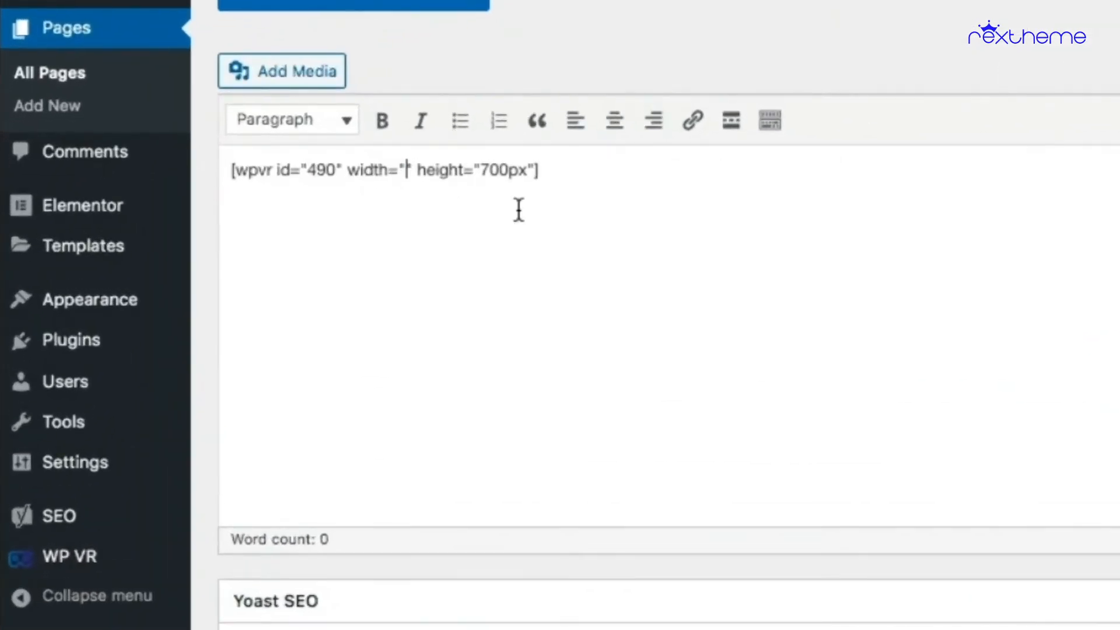
text(100)
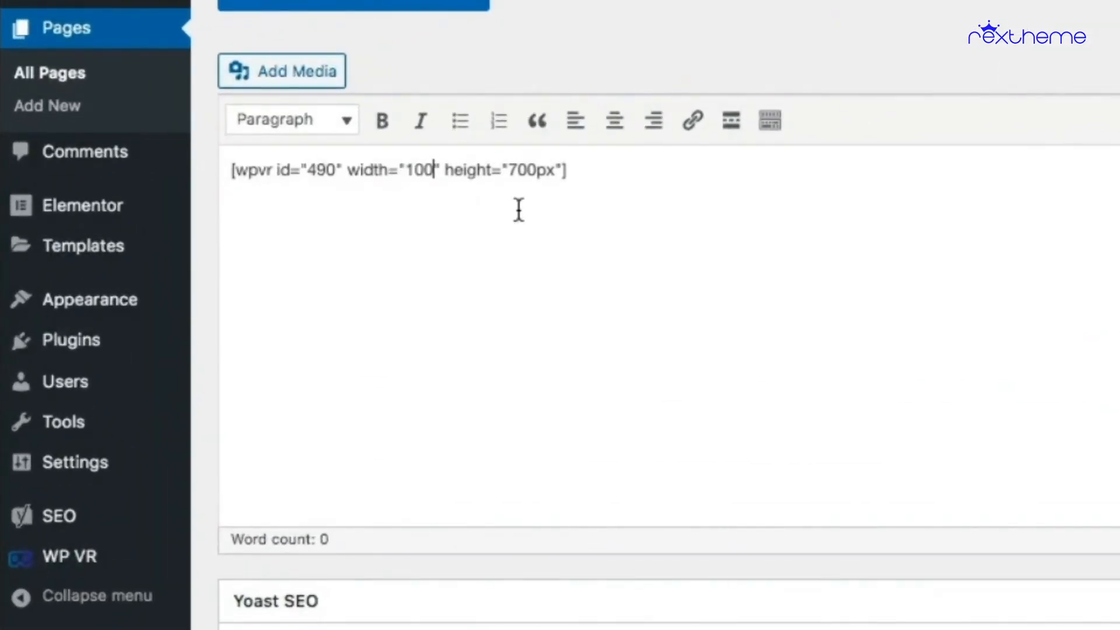
text(%)
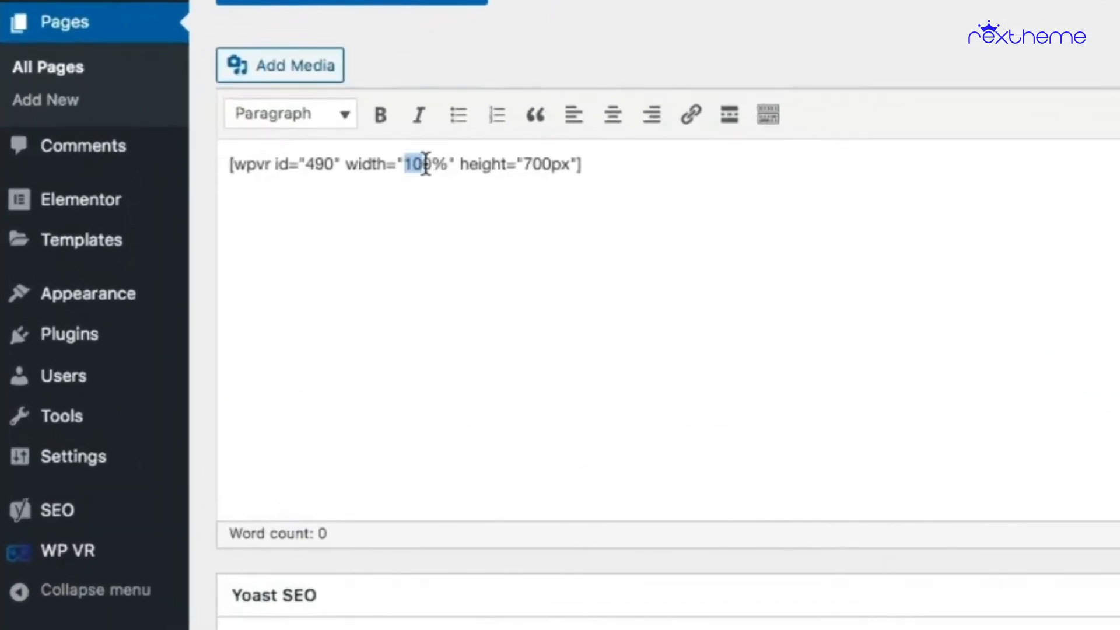
text(full)
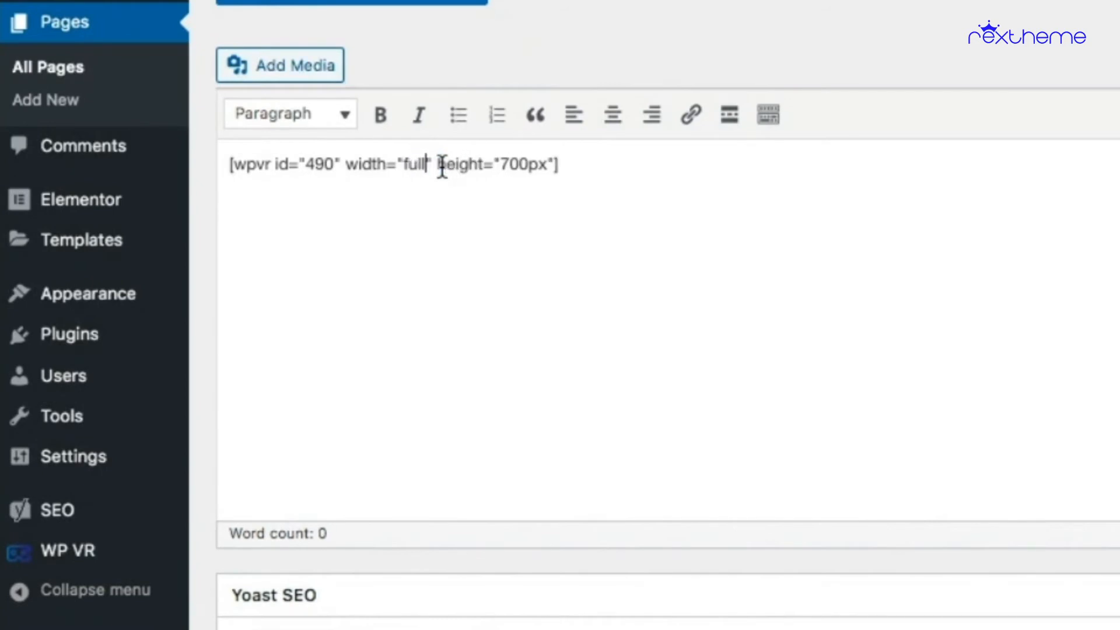
text(width)
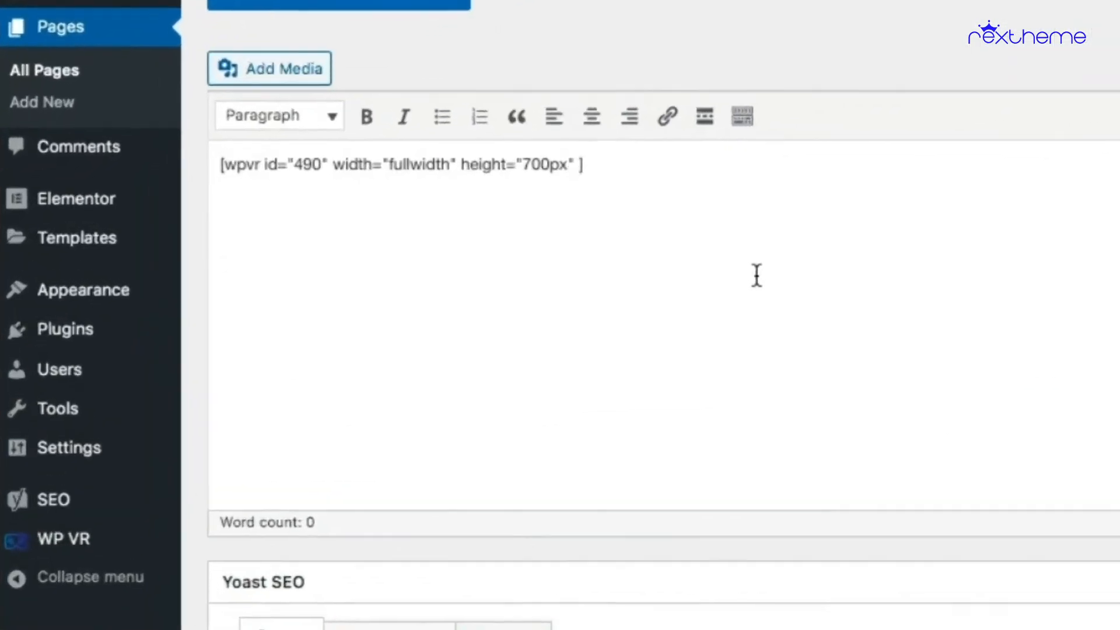
Add a radius="25 attribute to the tour shortcode
text(radius)
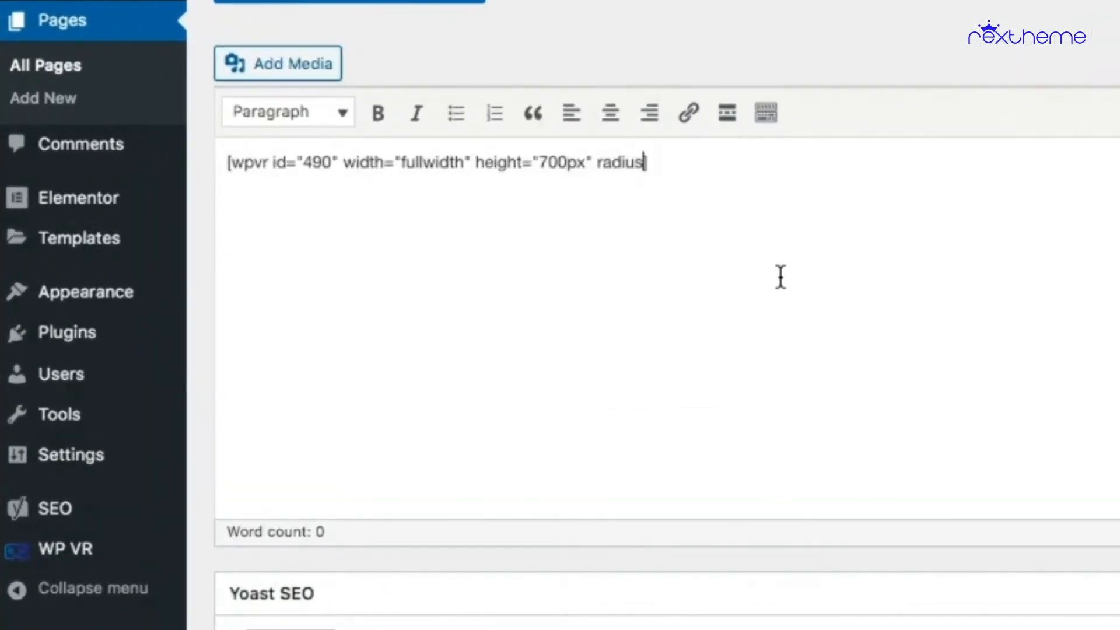
text(="25)
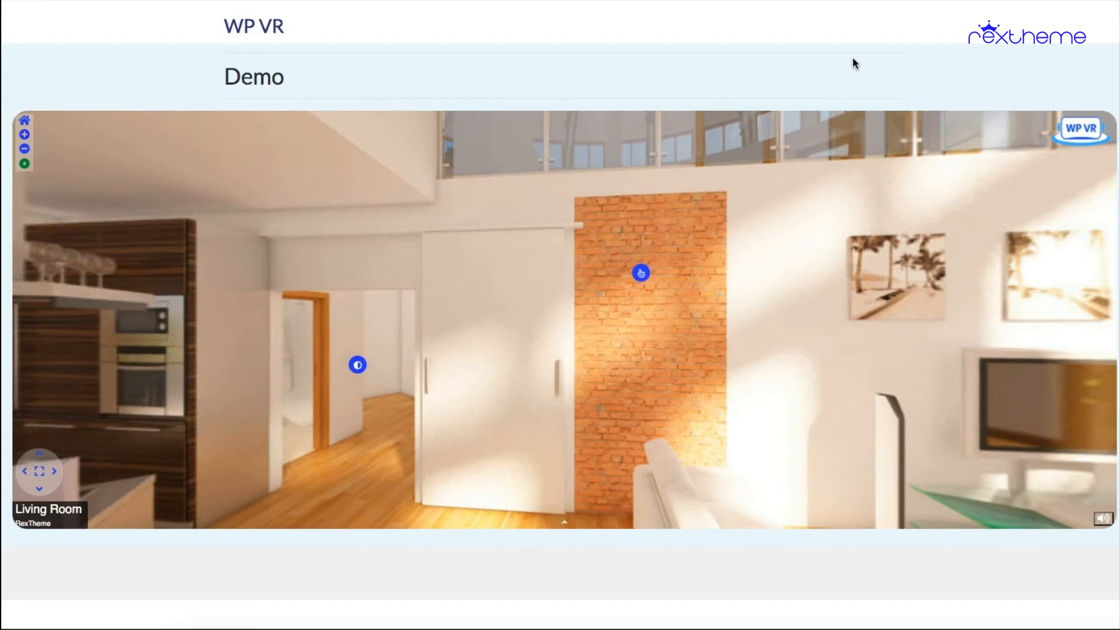
mouse_move(1022, 85)
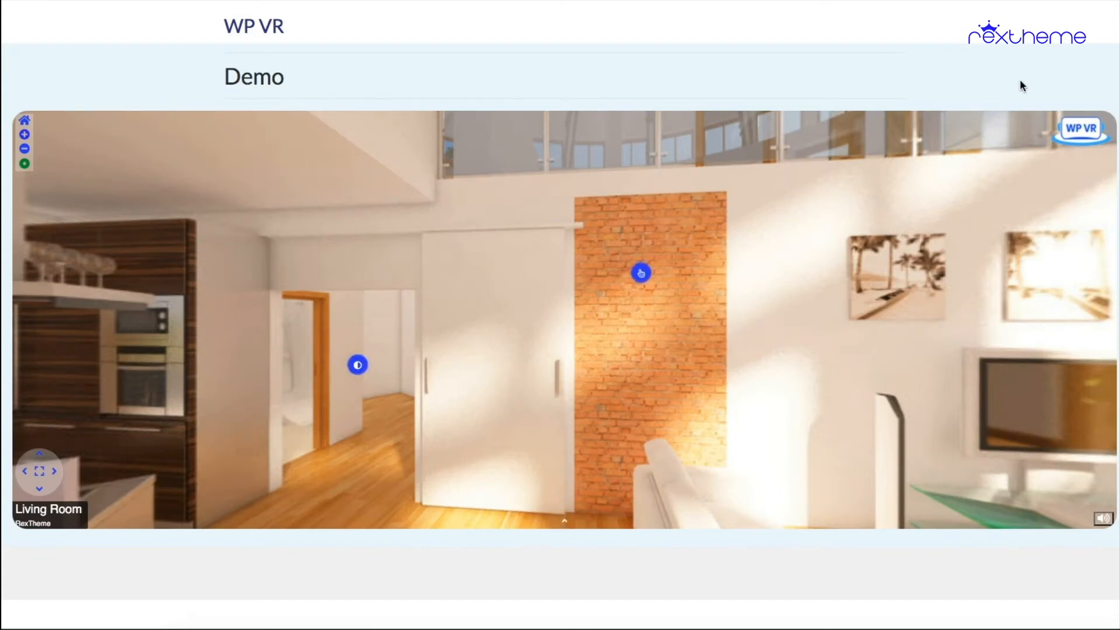
mouse_move(1055, 100)
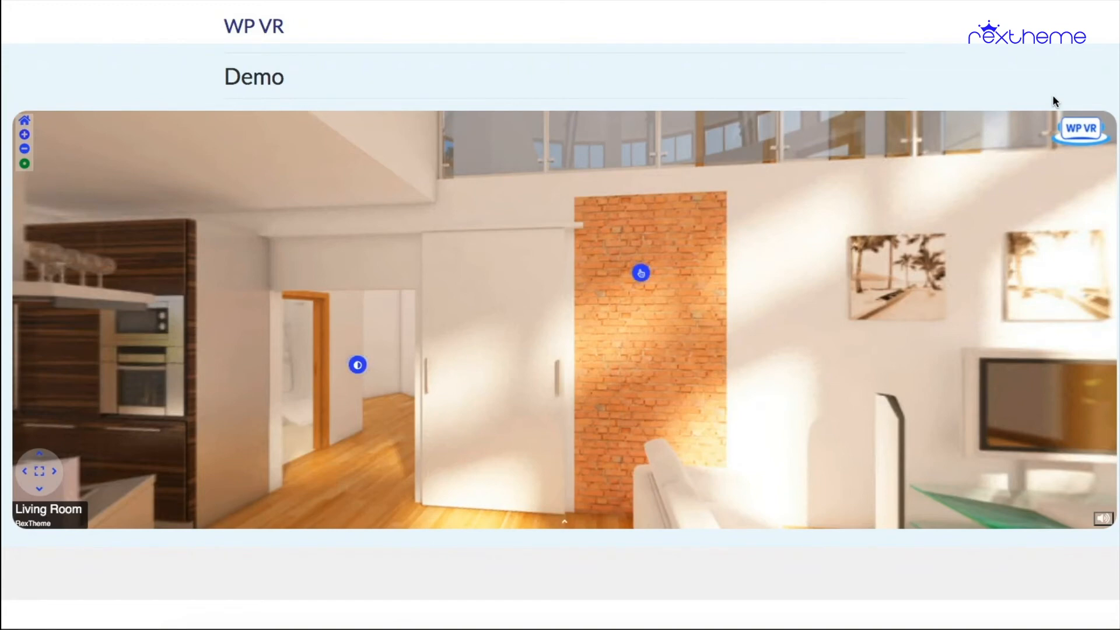
mouse_move(966, 84)
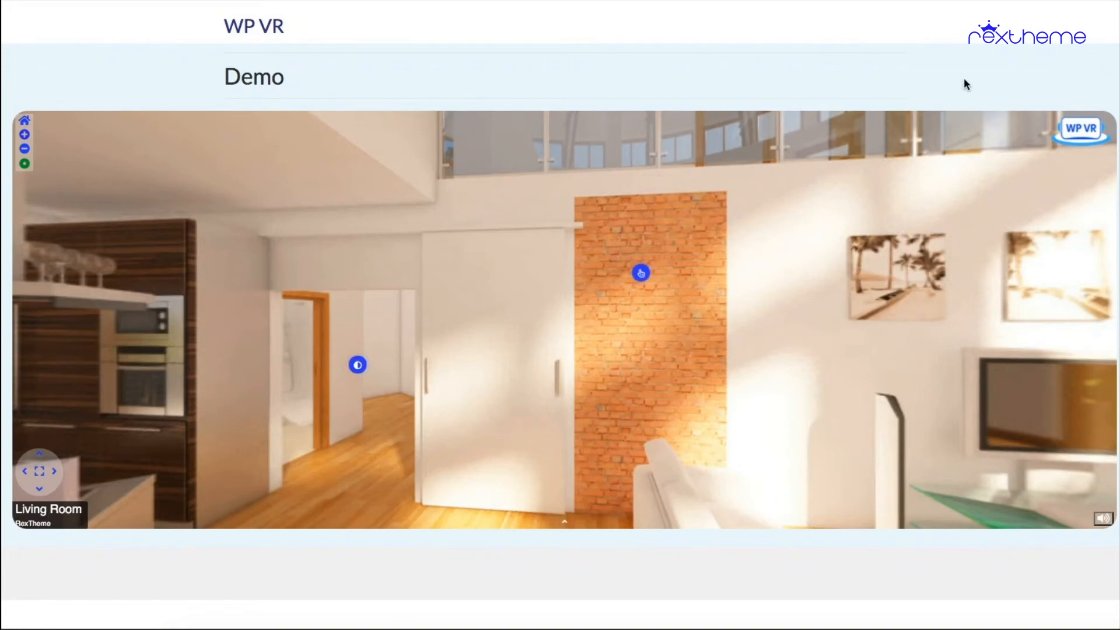